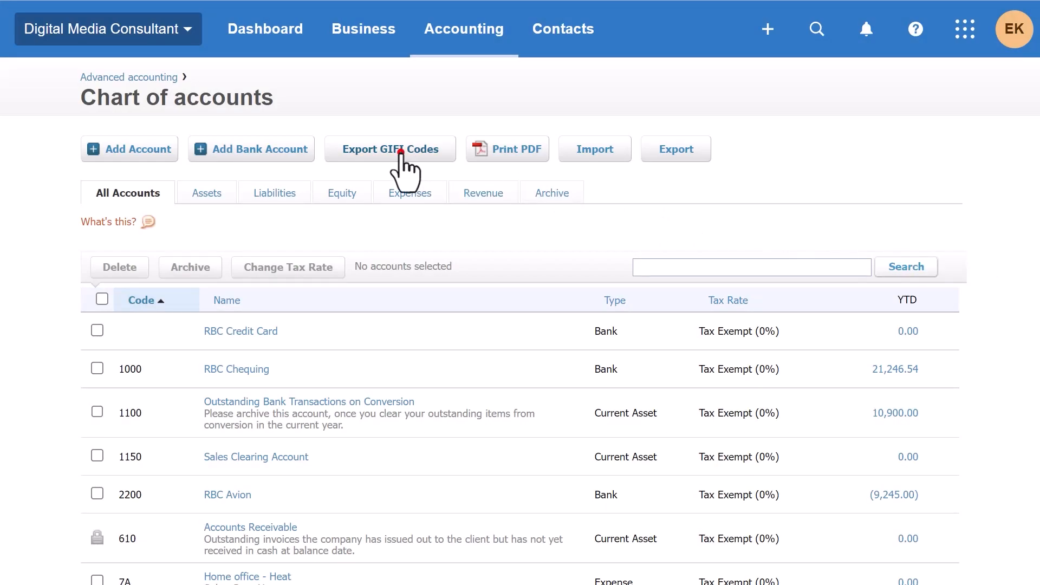
# - Launch Export GIFI Codes to bring up Tax Mapper with 86 unmapped T2 accounts
pyautogui.click(389, 149)
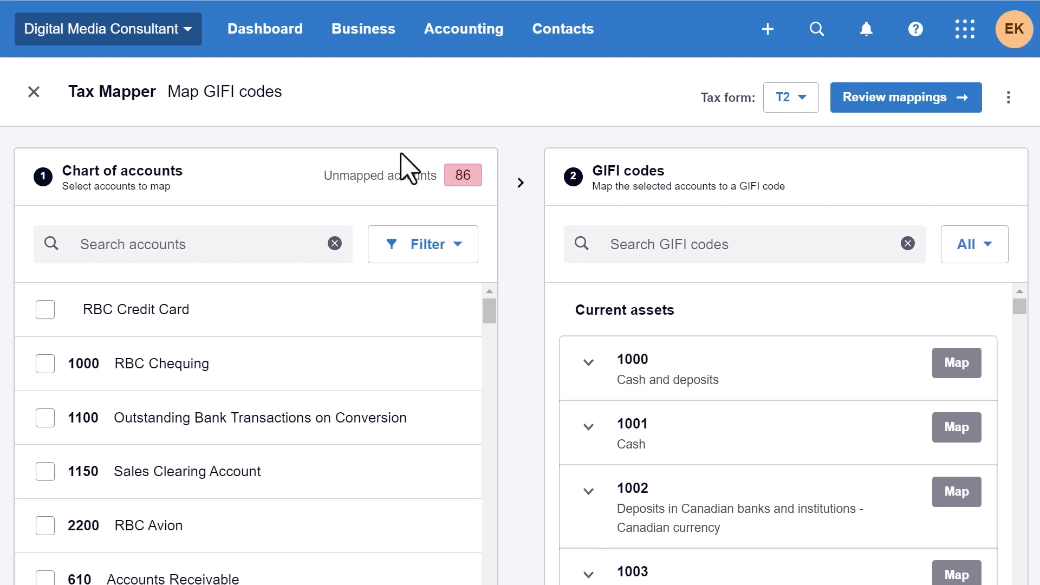
# - Switch the Tax Mapper's tax form to T1 + T2125 (TaxCycle), leaving 2 unmapped accounts
pyautogui.click(790, 98)
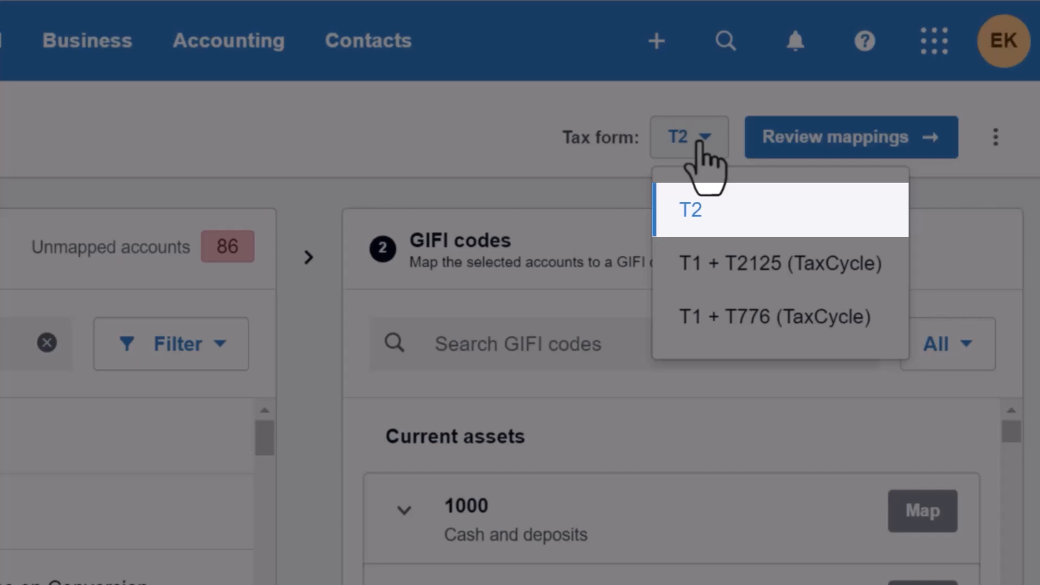
pyautogui.moveTo(781, 317)
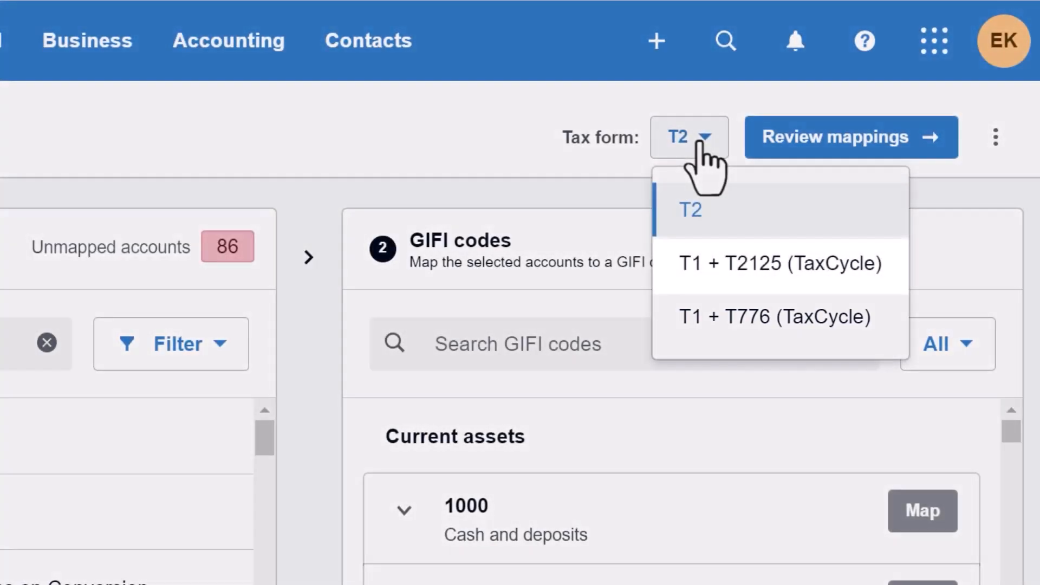
pyautogui.moveTo(779, 263)
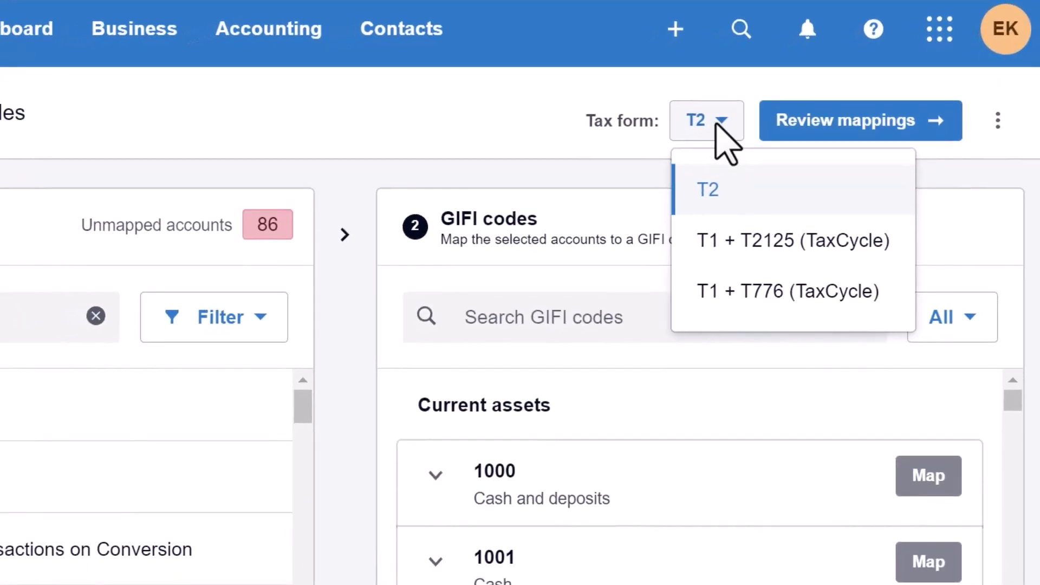
pyautogui.click(793, 241)
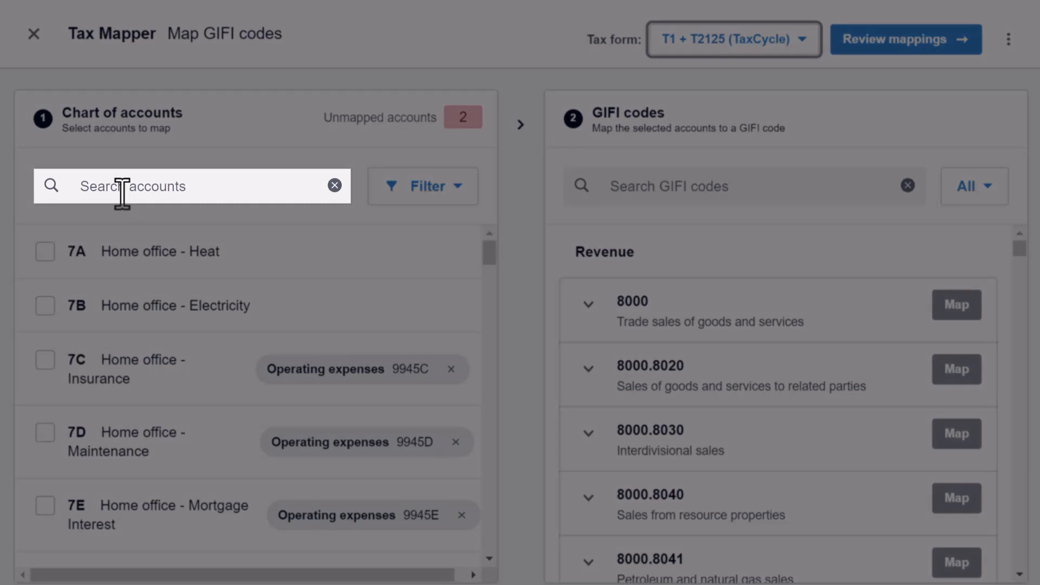
# - Filter to unmapped accounts and map Home office - Heat to GIFI 9945A
pyautogui.click(422, 185)
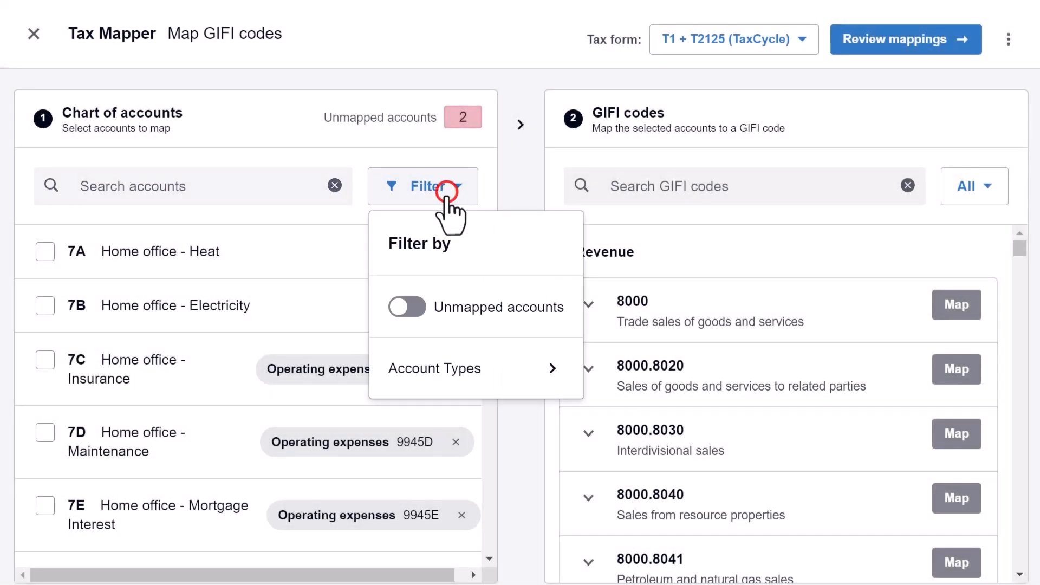
pyautogui.click(407, 307)
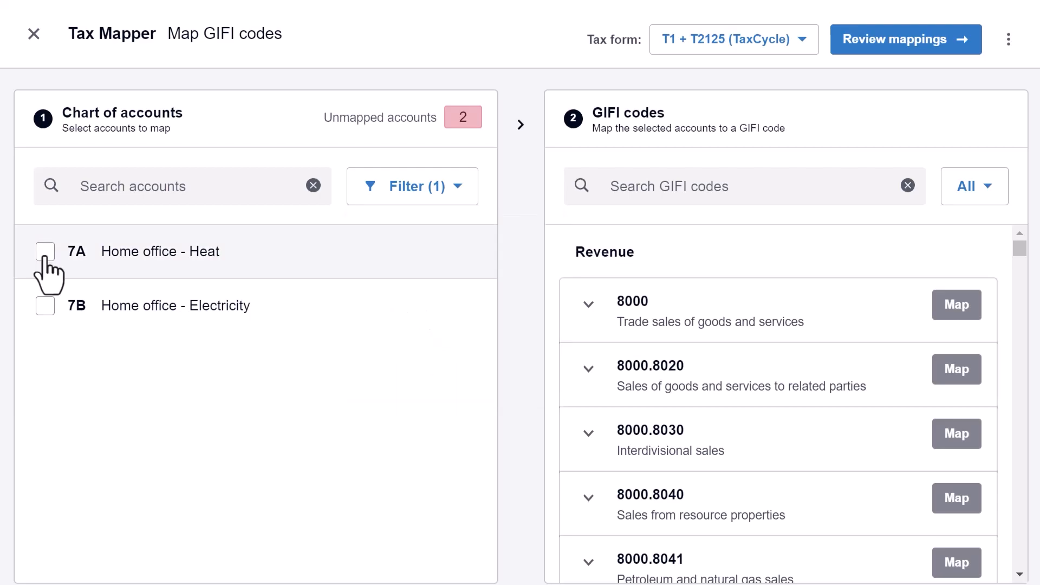
pyautogui.click(45, 251)
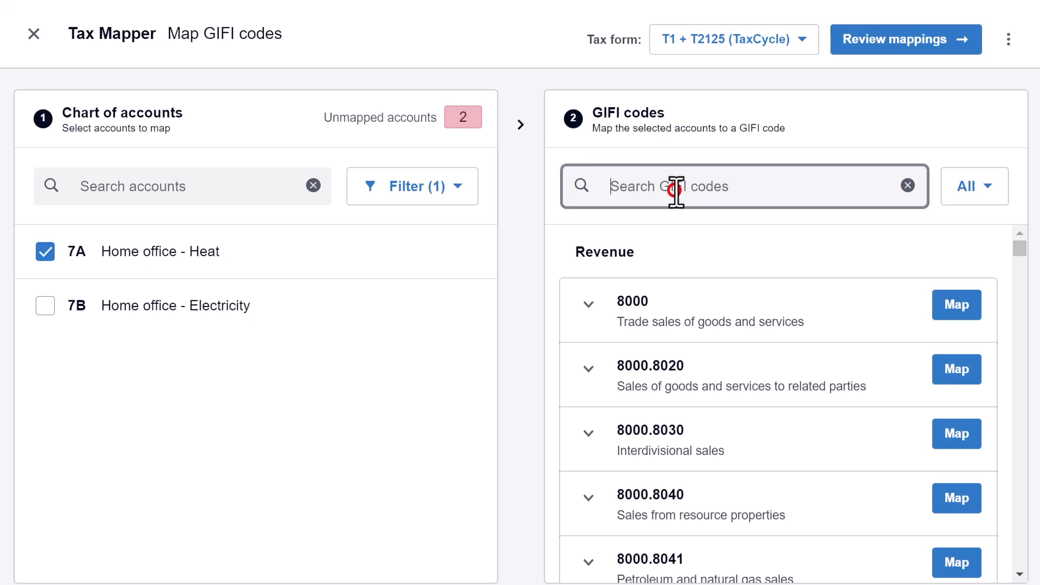
pyautogui.write('heat')
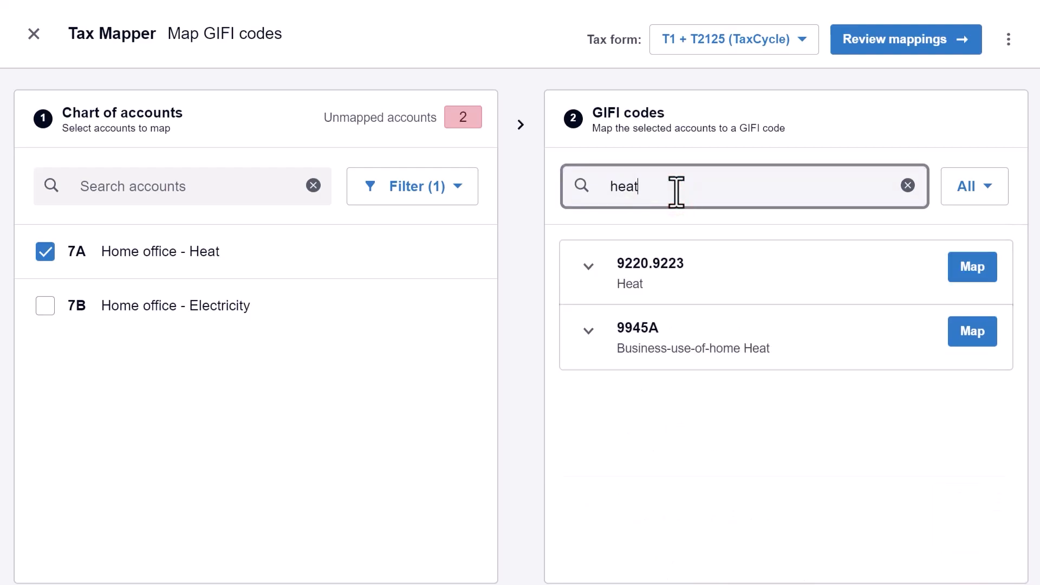
pyautogui.click(972, 331)
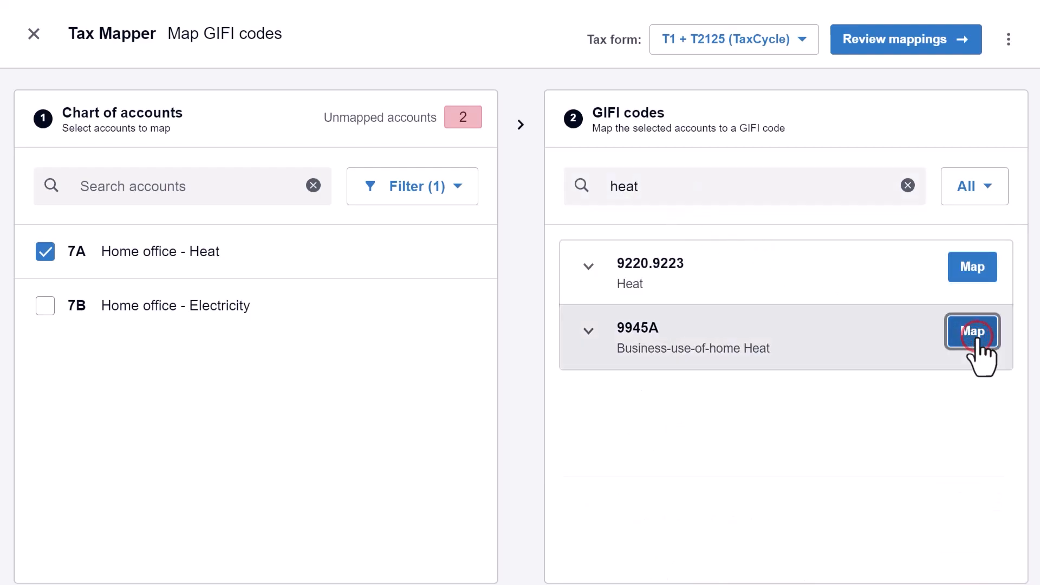
# - Map Home office - Electricity to GIFI 9945B and move on to reviewing the mappings
pyautogui.click(972, 331)
pyautogui.write('e')
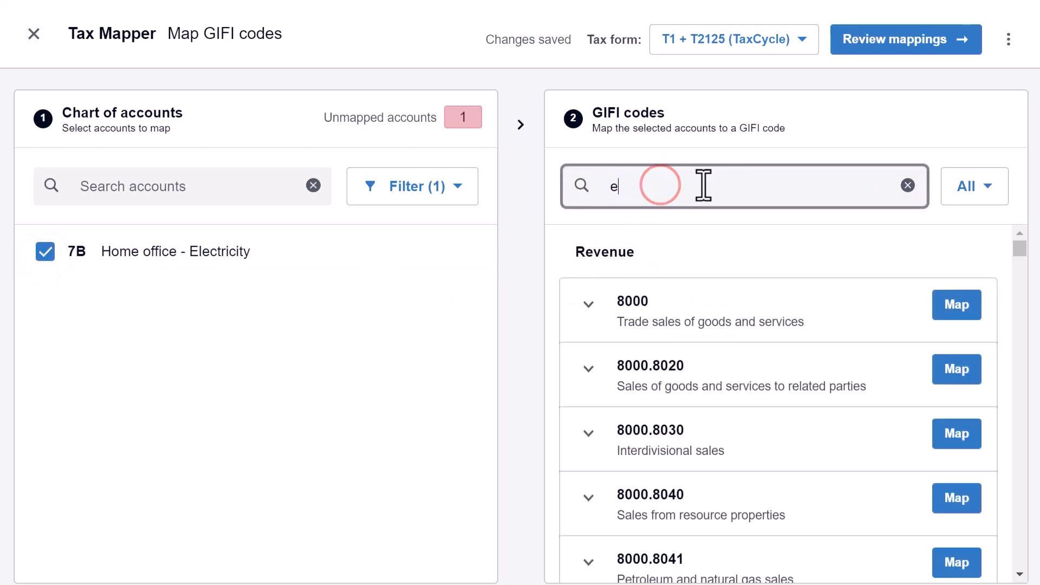
pyautogui.write('lectricity')
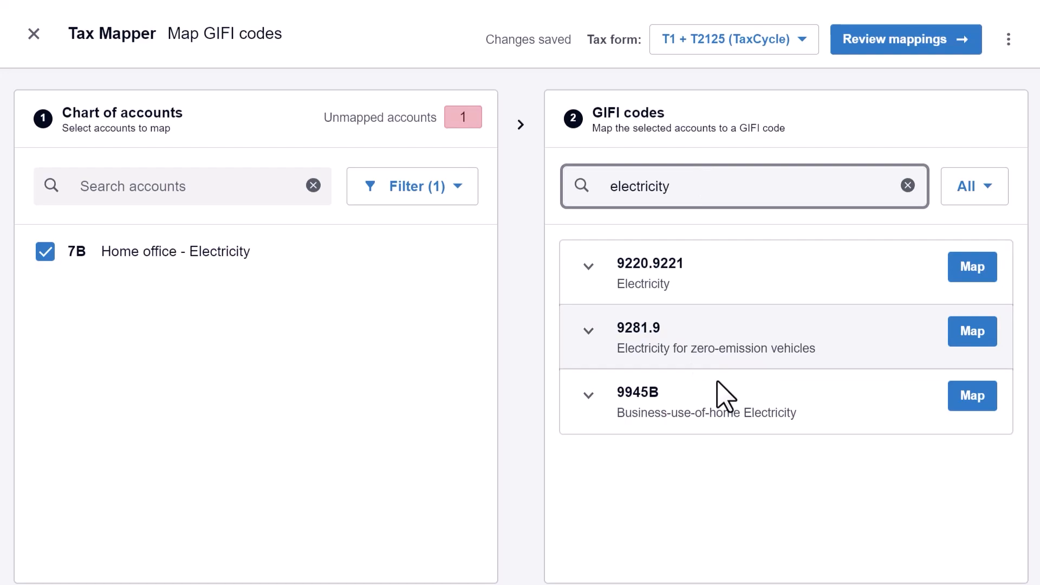
pyautogui.click(973, 396)
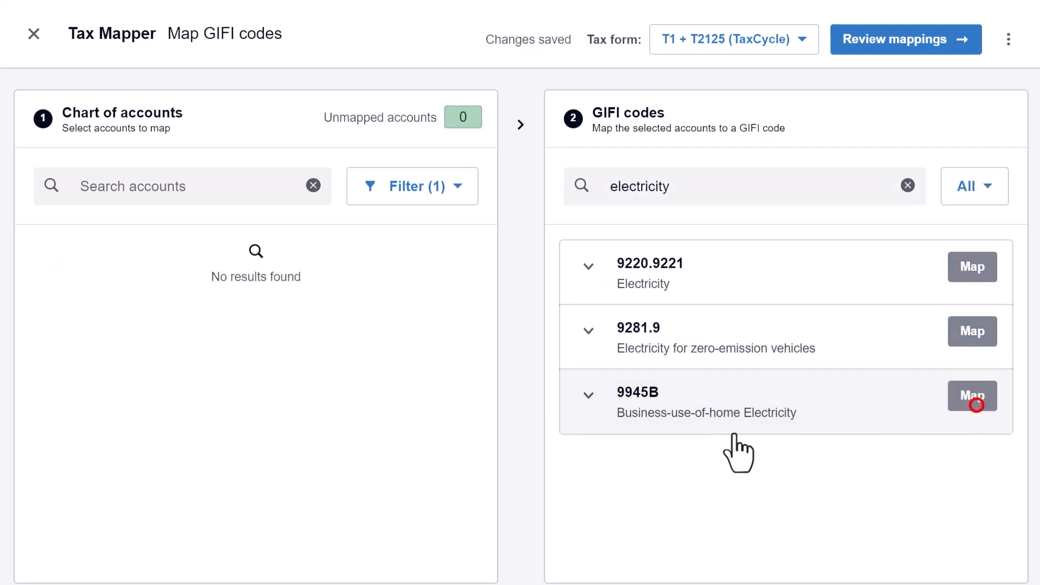
pyautogui.click(905, 39)
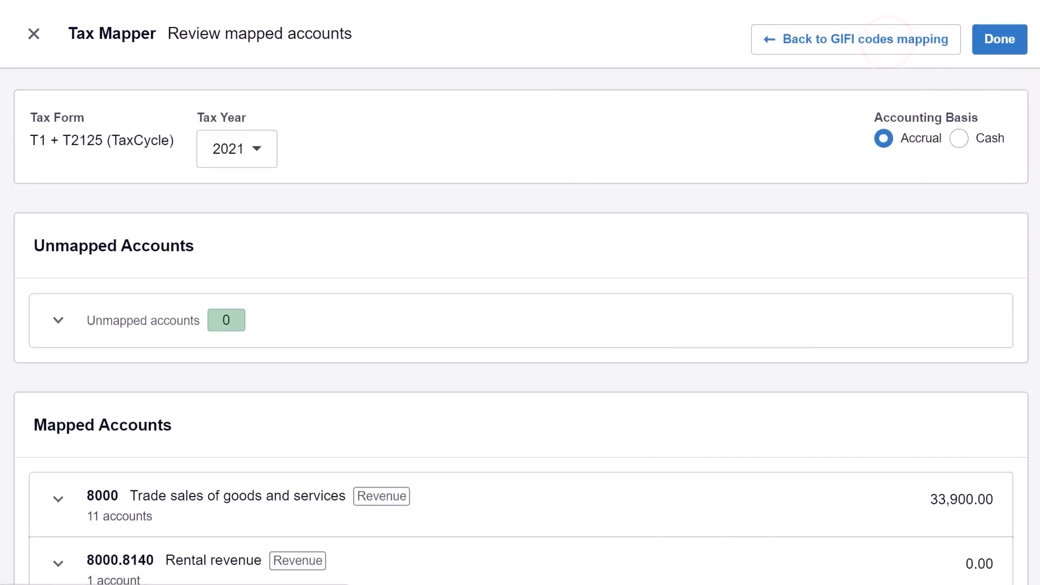
# - Look over the mapped accounts and finish the review with Done
pyautogui.scroll(-3)
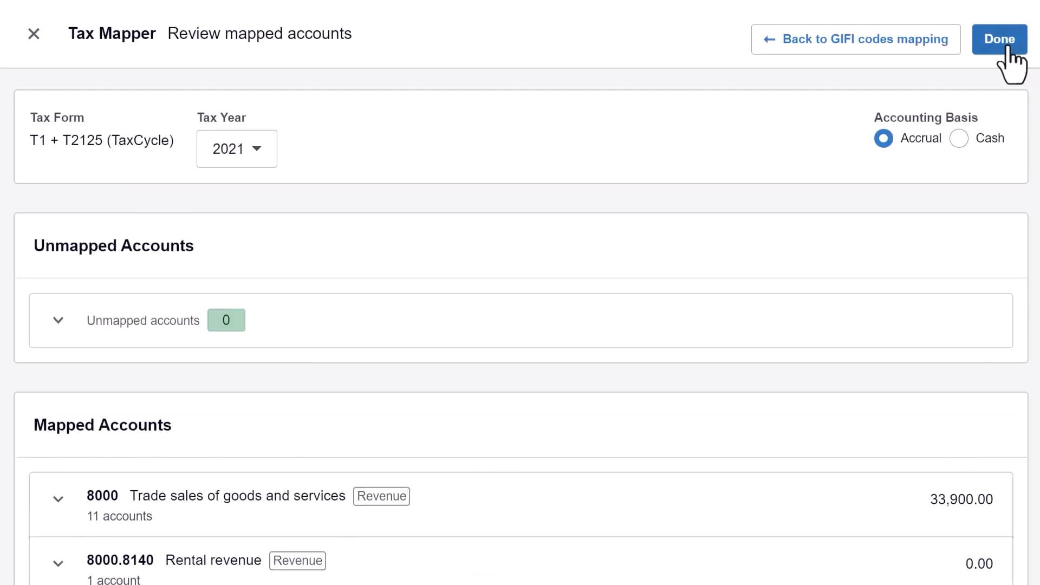
pyautogui.click(999, 39)
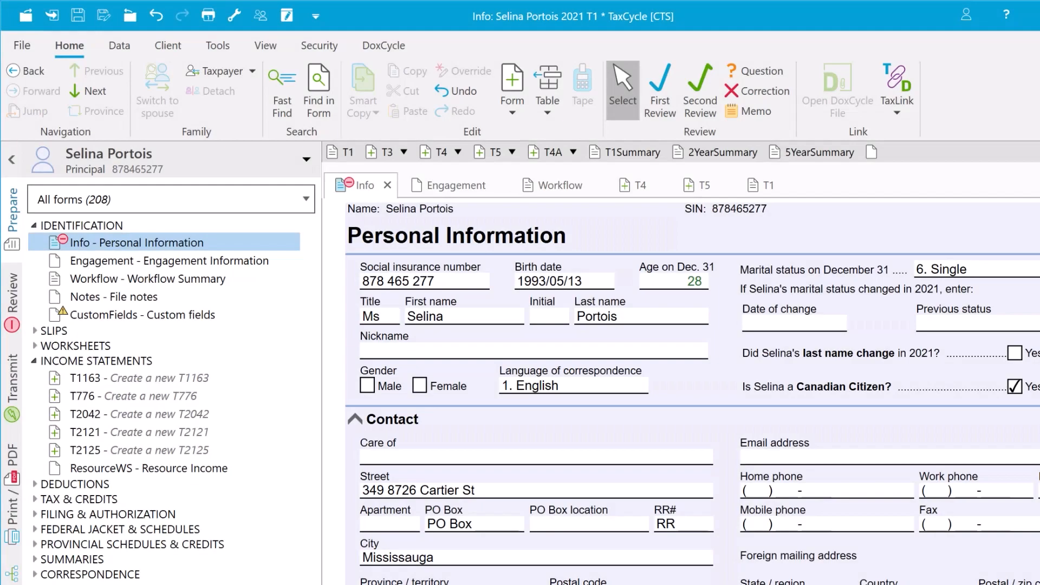
pyautogui.moveTo(241, 461)
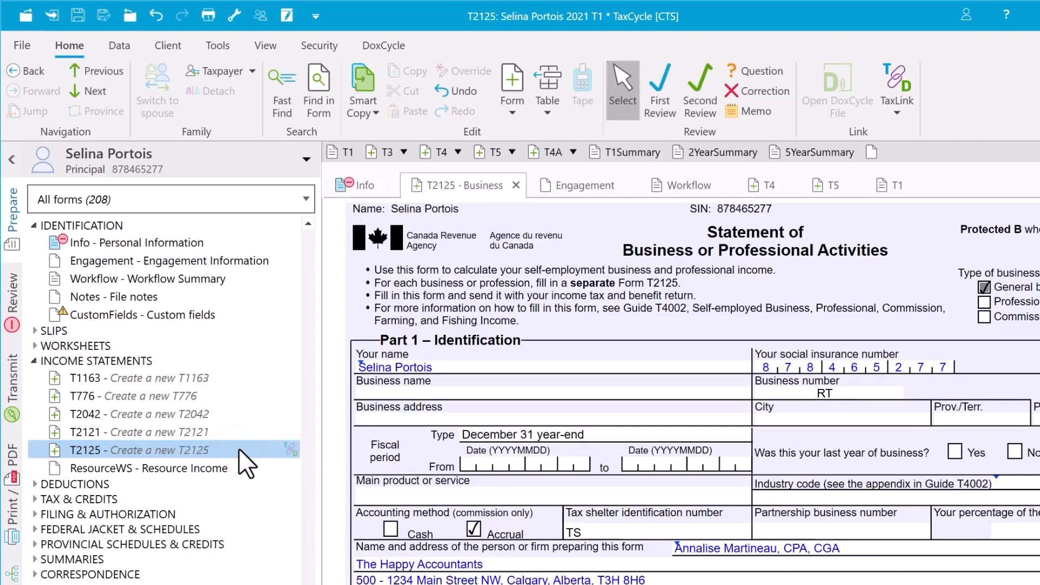
# - Bring up the T2125 business form and the S100 balance sheet form in TaxCycle
pyautogui.click(132, 396)
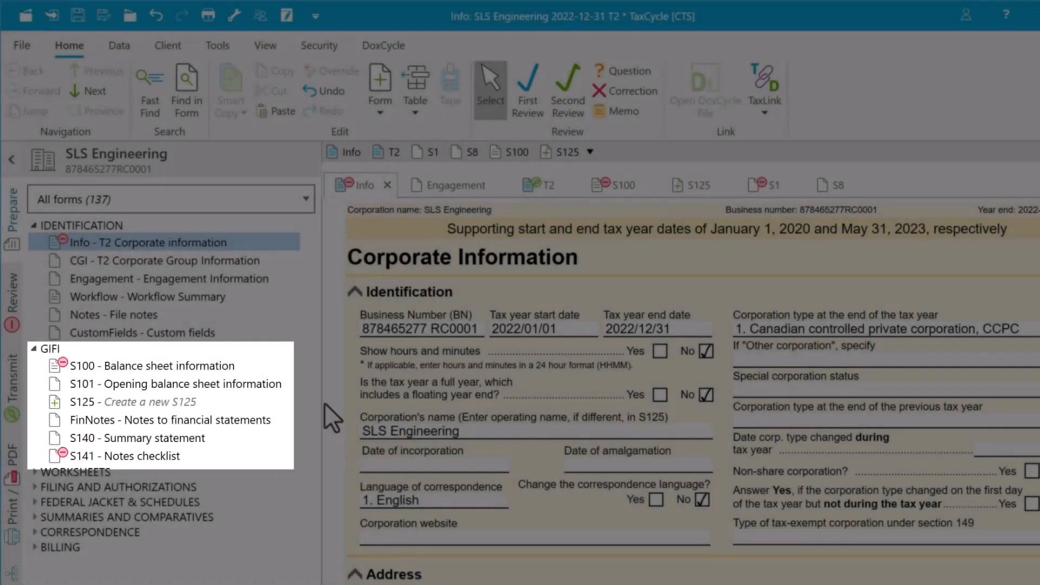
pyautogui.click(153, 365)
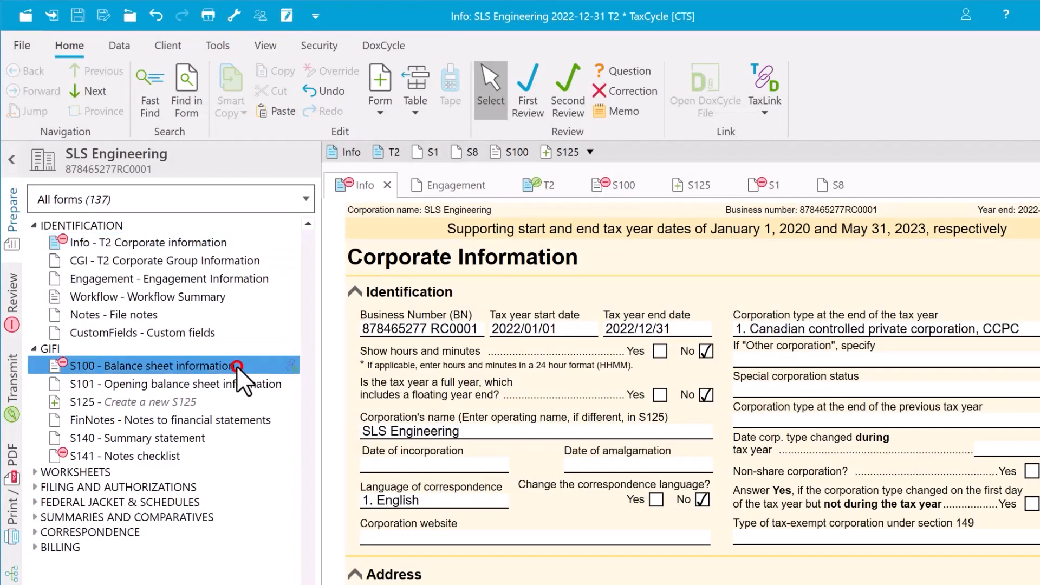
pyautogui.doubleClick(152, 365)
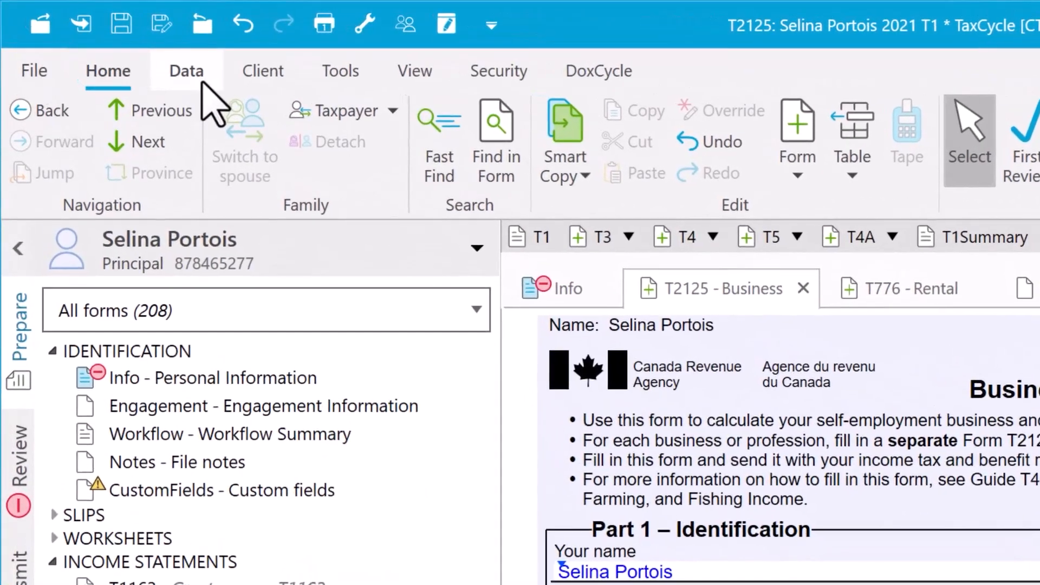
pyautogui.click(186, 72)
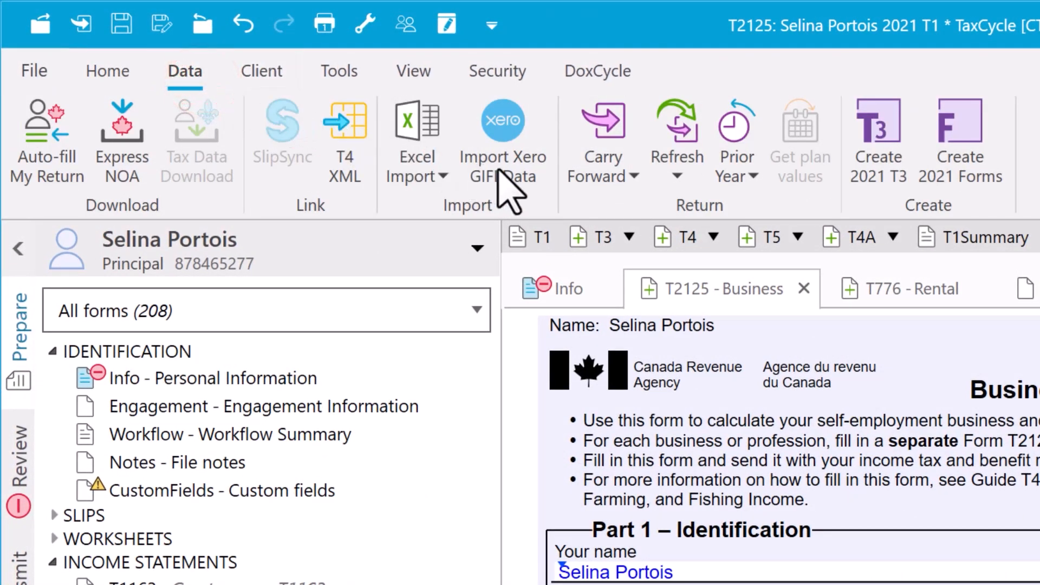
pyautogui.click(502, 140)
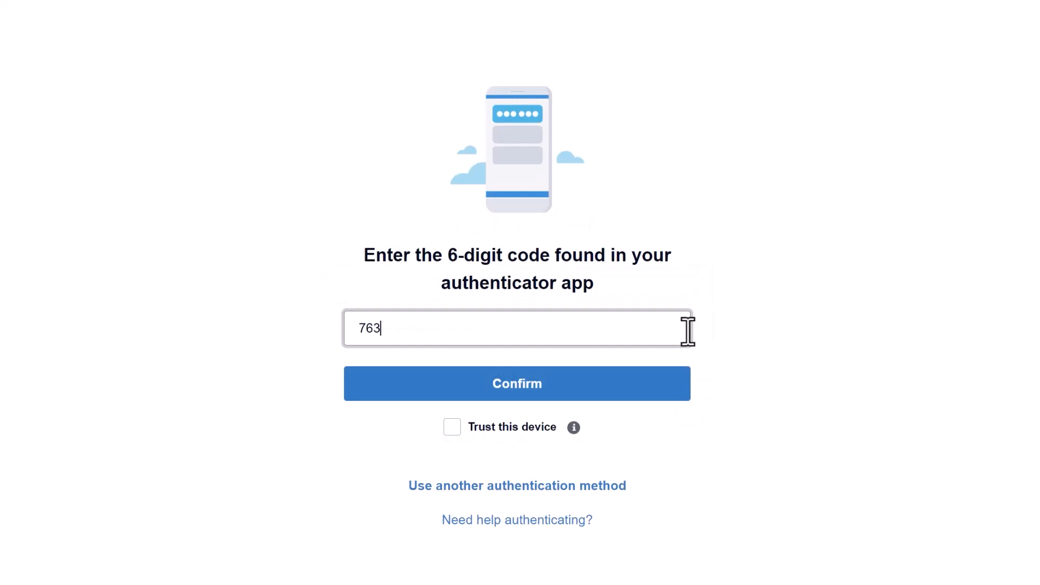
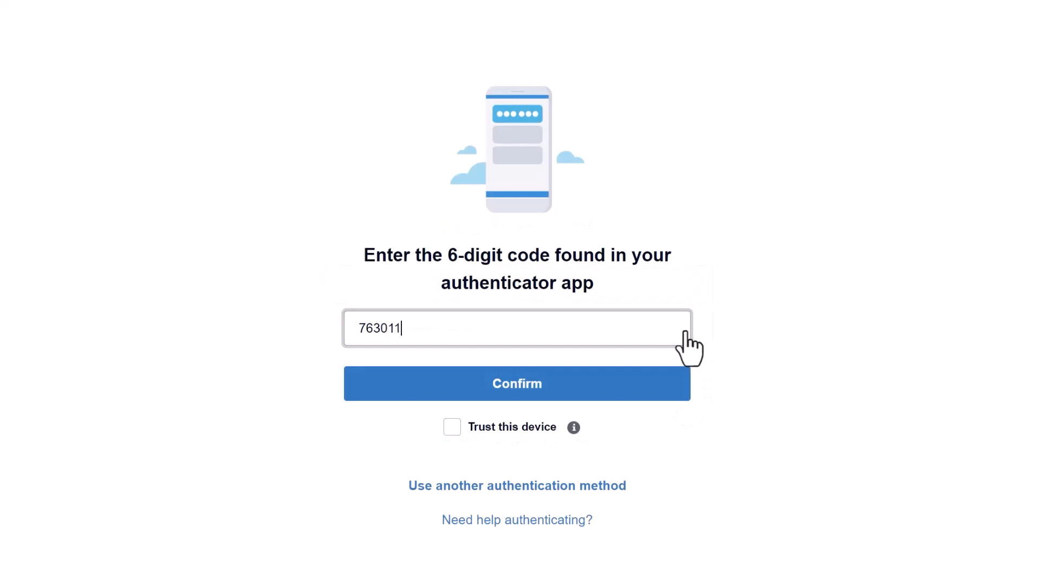
# - Confirm the authenticator code and allow TaxCycle access to Digital Media Consultant
pyautogui.click(517, 383)
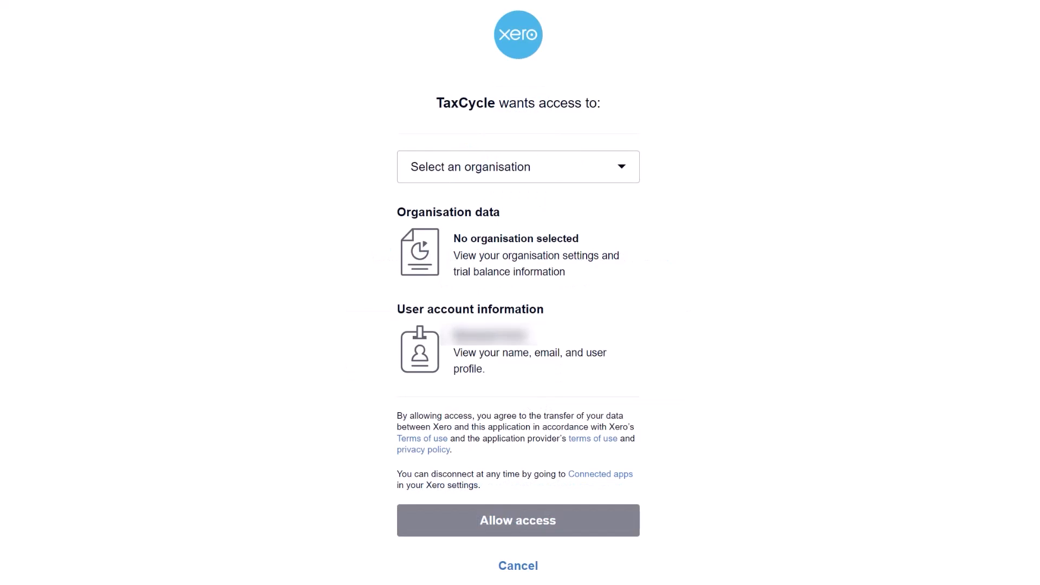
pyautogui.click(518, 167)
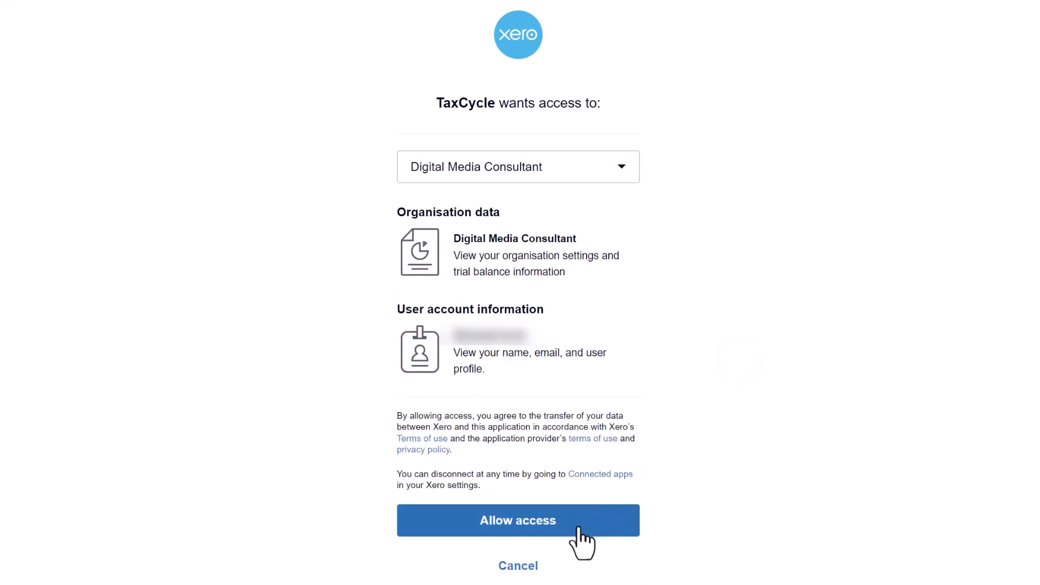
pyautogui.click(518, 521)
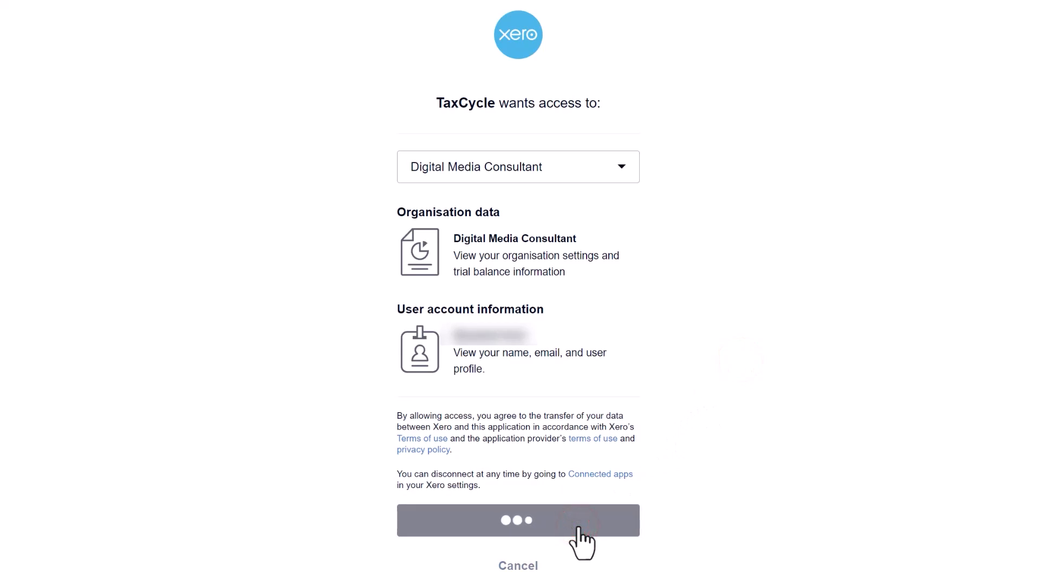
pyautogui.click(518, 521)
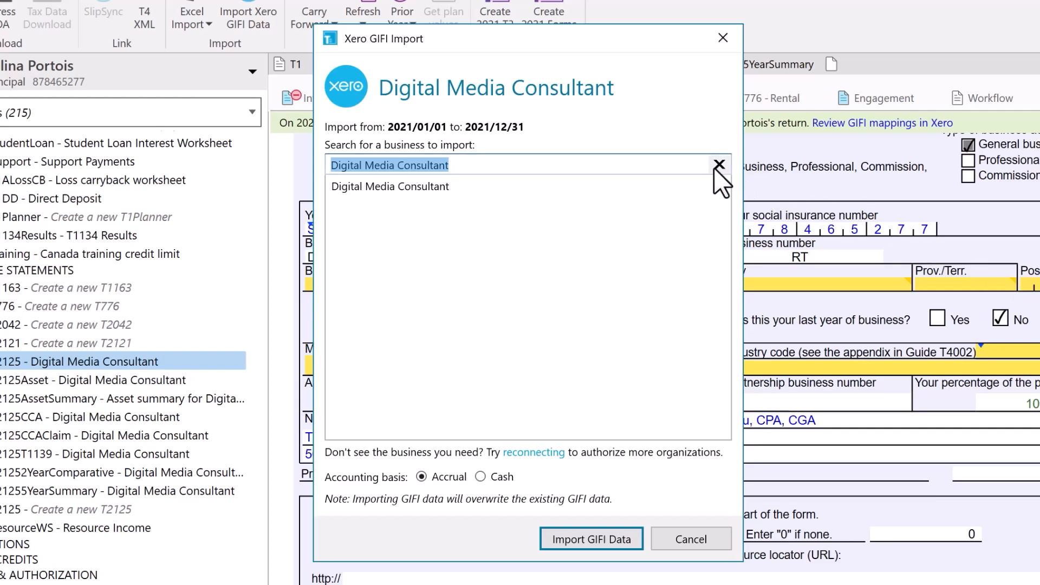
# - Import Digital Media Consultant's 2021 GIFI data on Accrual basis into the T2125, then close the import
pyautogui.click(720, 165)
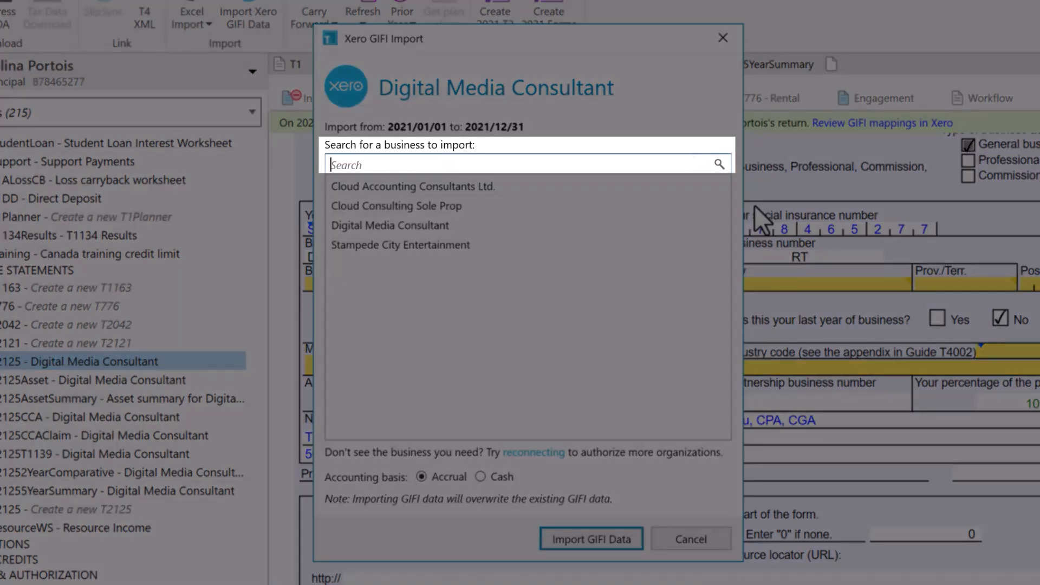
pyautogui.click(390, 225)
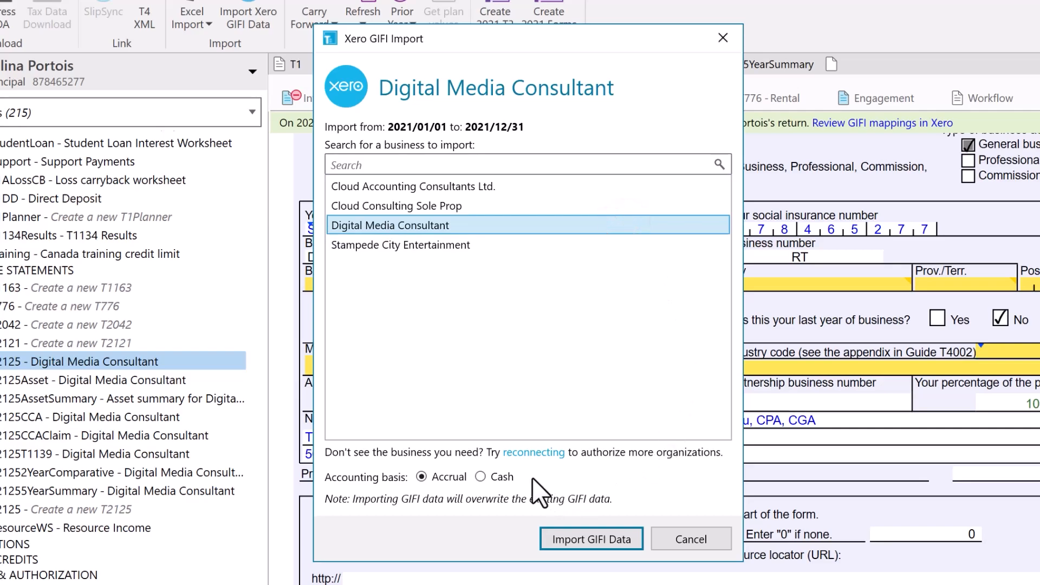
pyautogui.moveTo(535, 494)
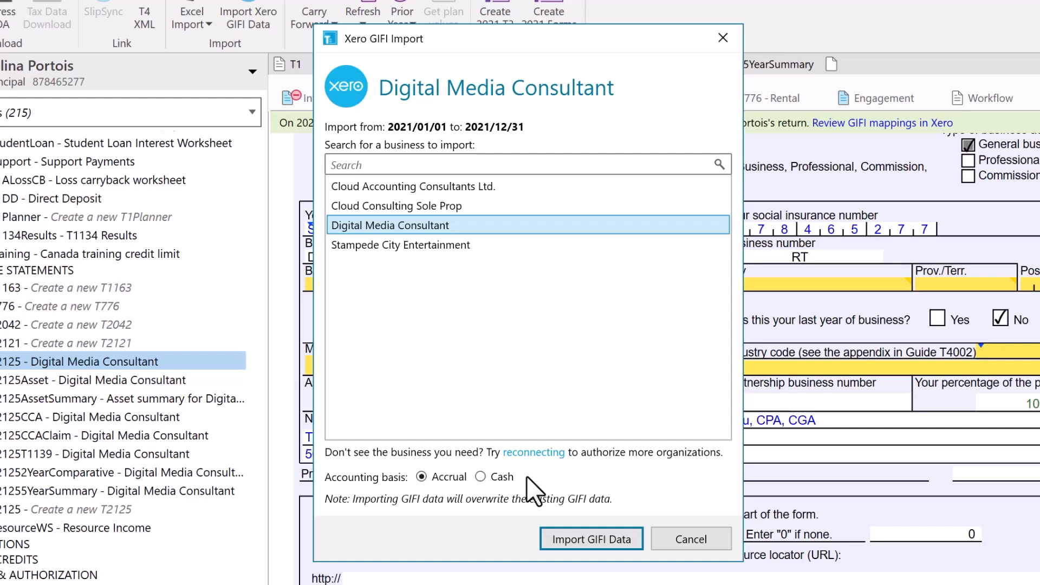
pyautogui.click(591, 539)
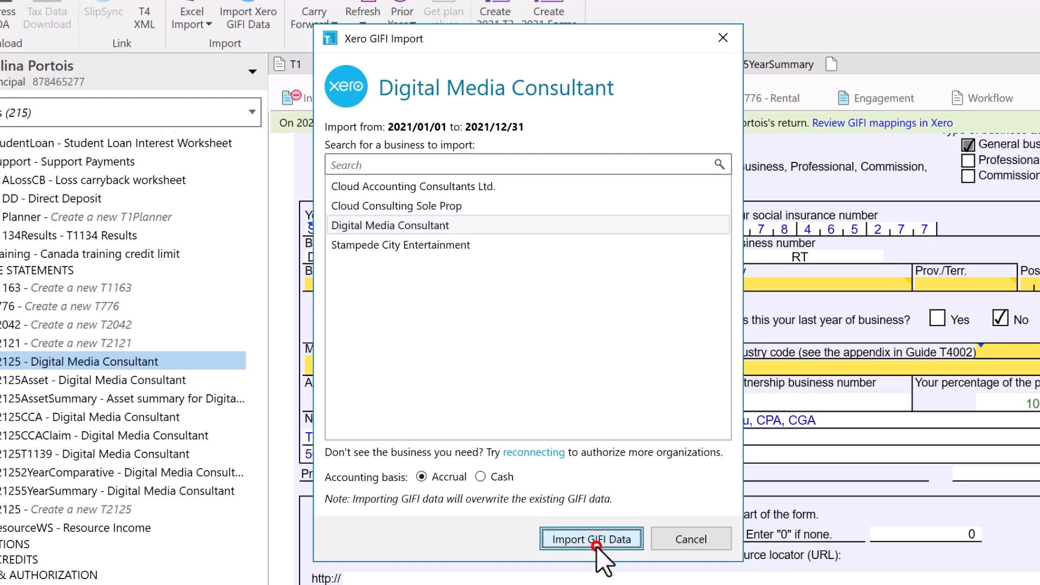
pyautogui.click(592, 539)
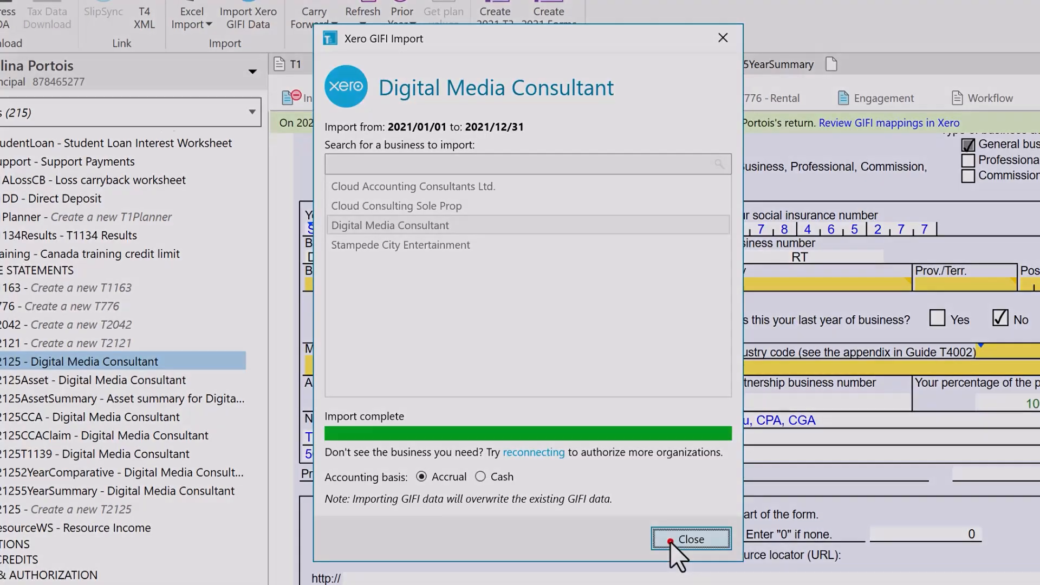
pyautogui.click(690, 539)
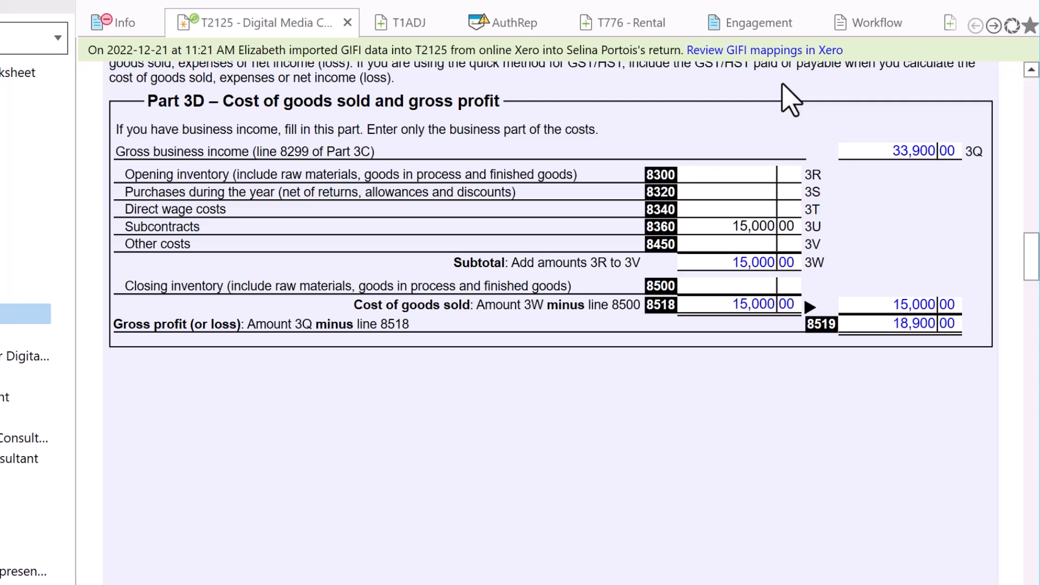
# - Return to Xero's Tax Mapper from the TaxCycle banner and review mappings showing 0 unmapped accounts
pyautogui.click(767, 50)
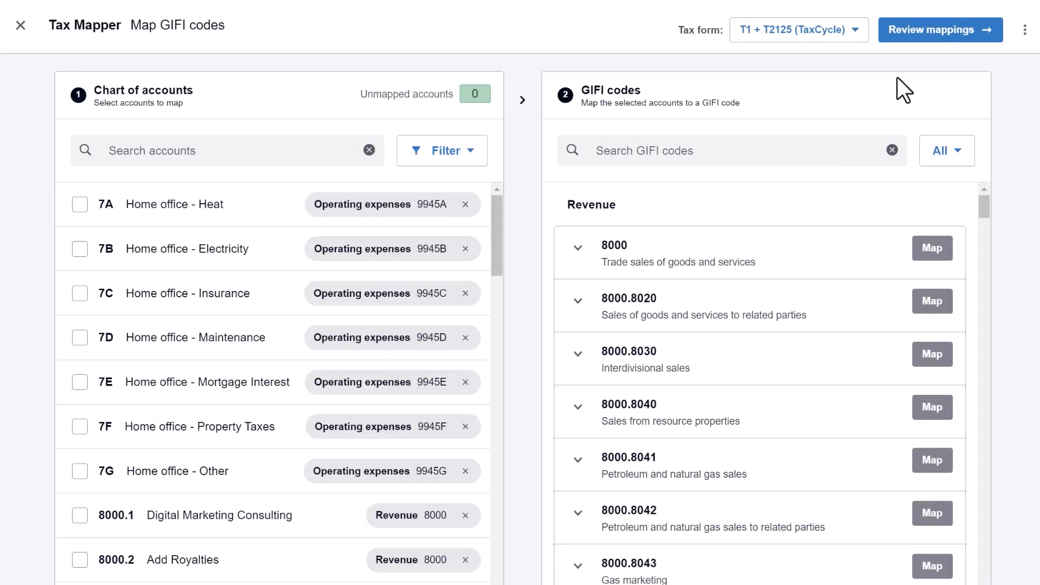
pyautogui.click(940, 29)
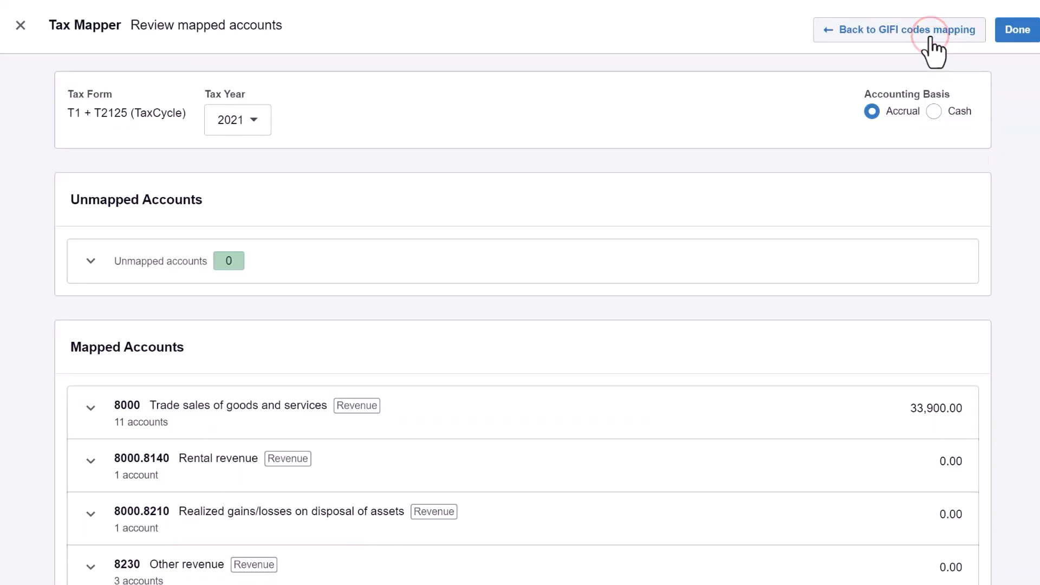